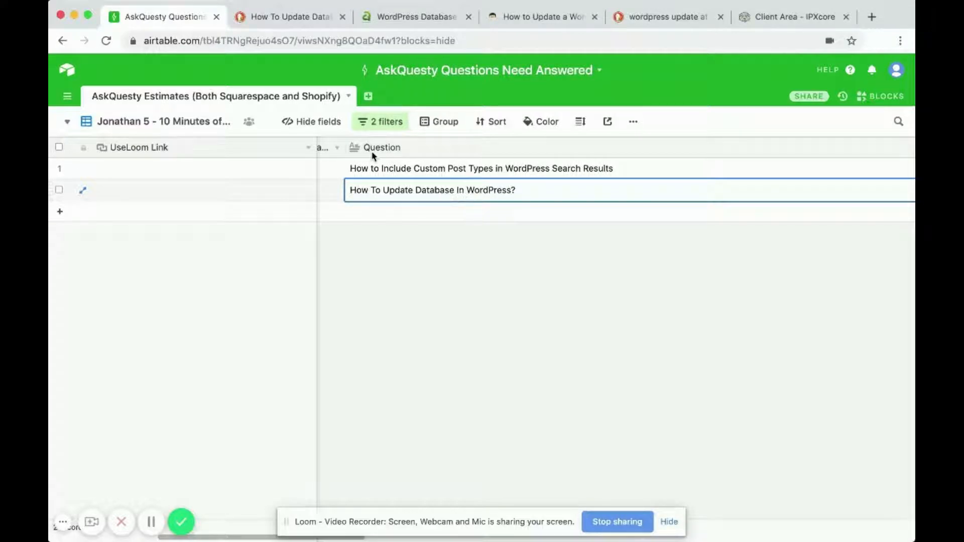
# - Scroll the a2hosting WordPress database article before leaving the WP Buffs update guide showing
pyautogui.click(289, 17)
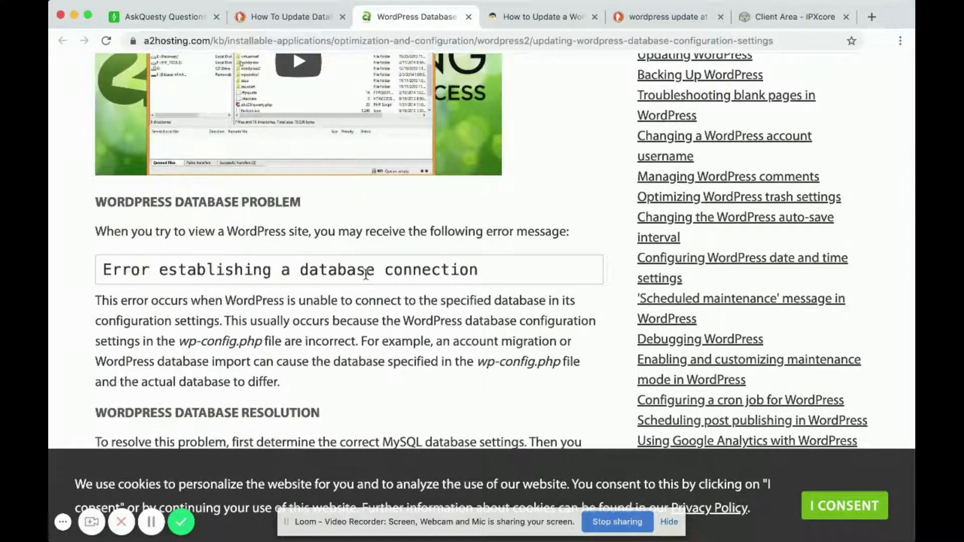
pyautogui.scroll(-3)
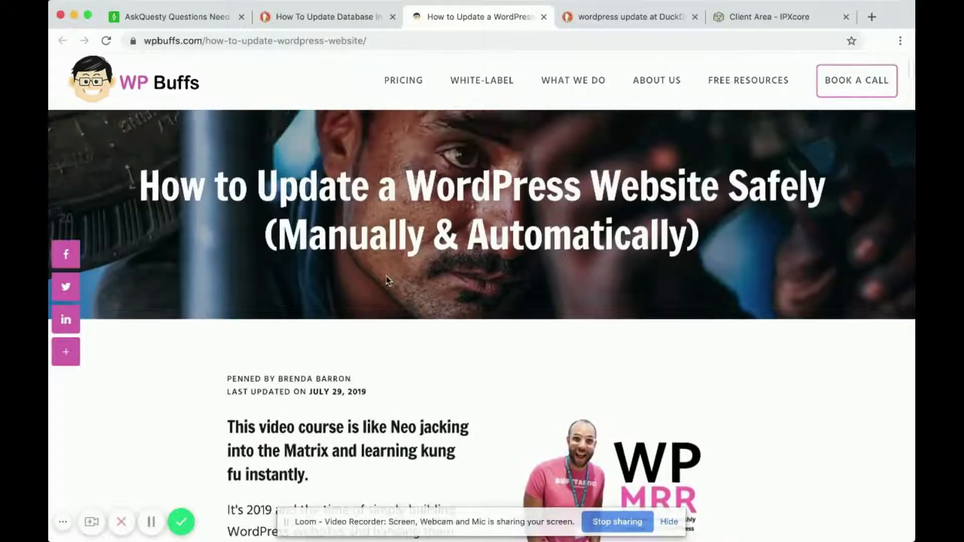
# - Skim the WP Buffs article, then switch to the DuckDuckGo 'wordpress update' image results tab
pyautogui.scroll(-3)
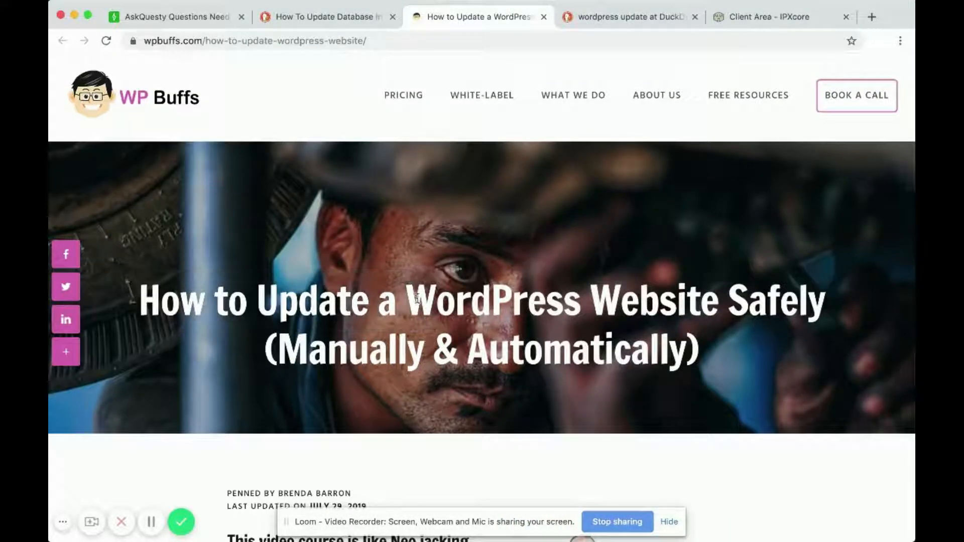
pyautogui.scroll(-3)
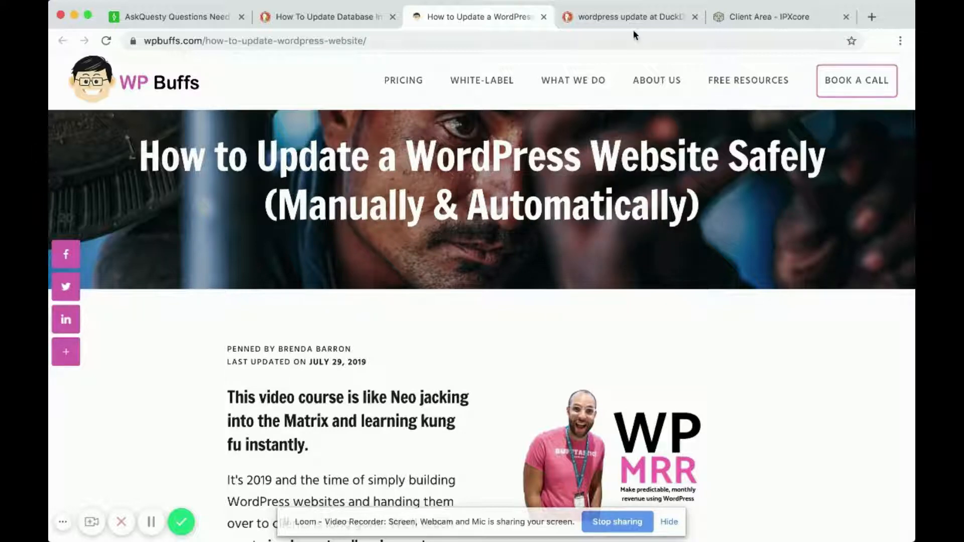
pyautogui.click(627, 17)
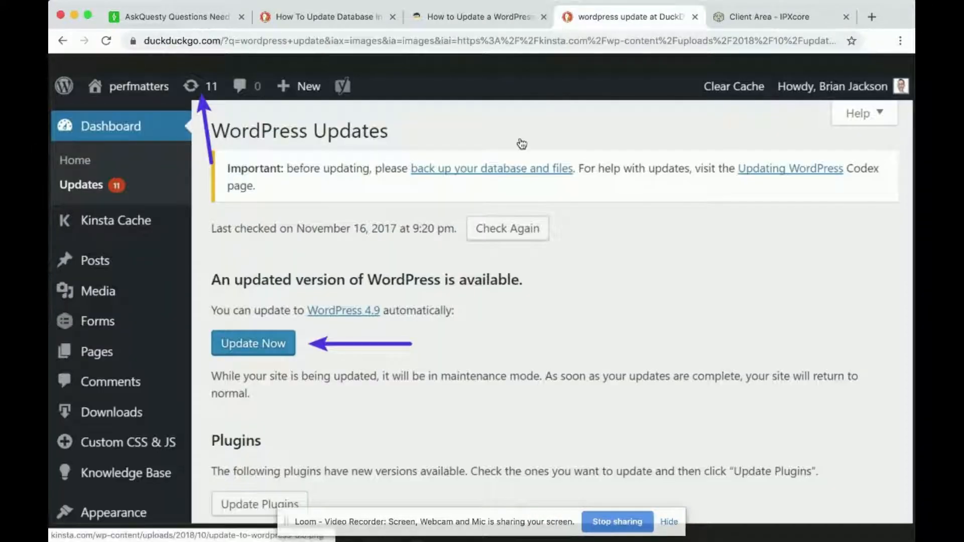
pyautogui.click(626, 17)
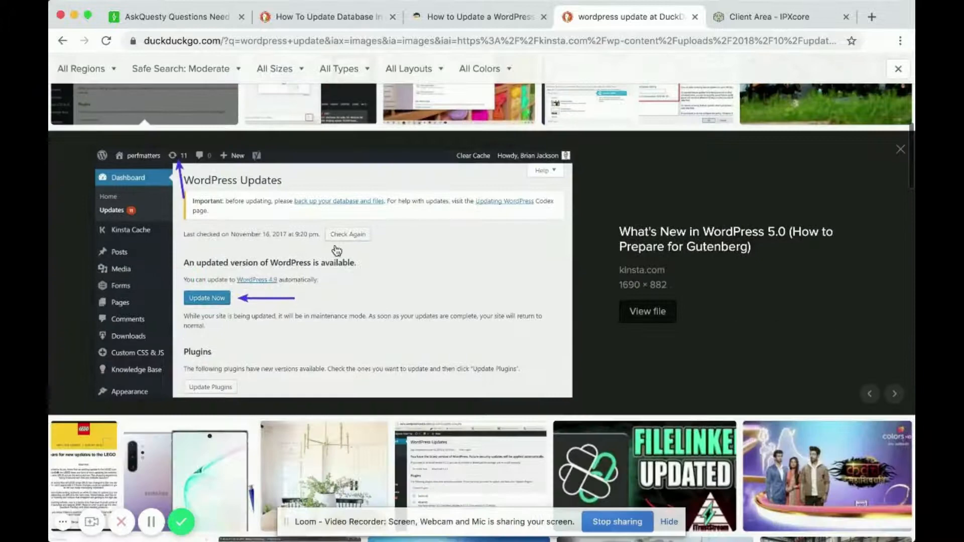
pyautogui.click(900, 148)
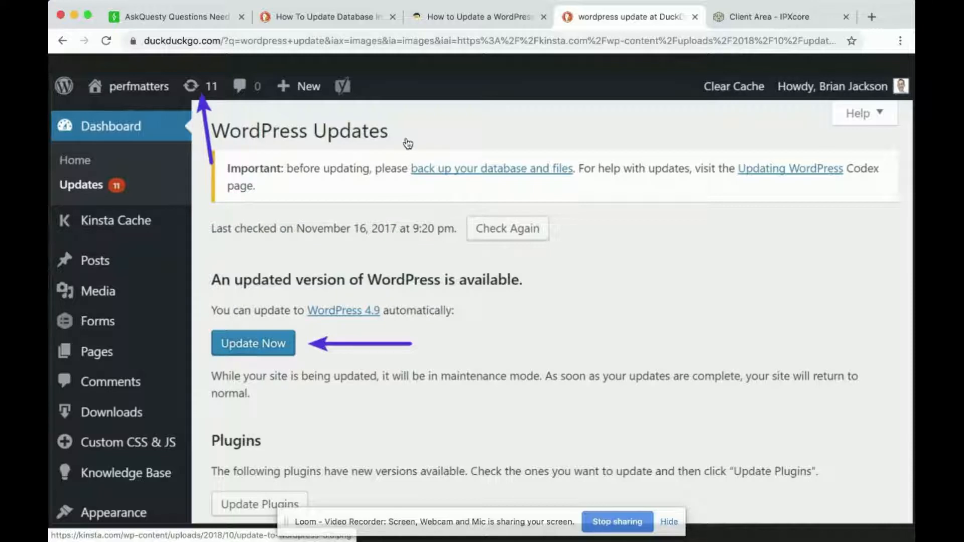
pyautogui.moveTo(228, 136)
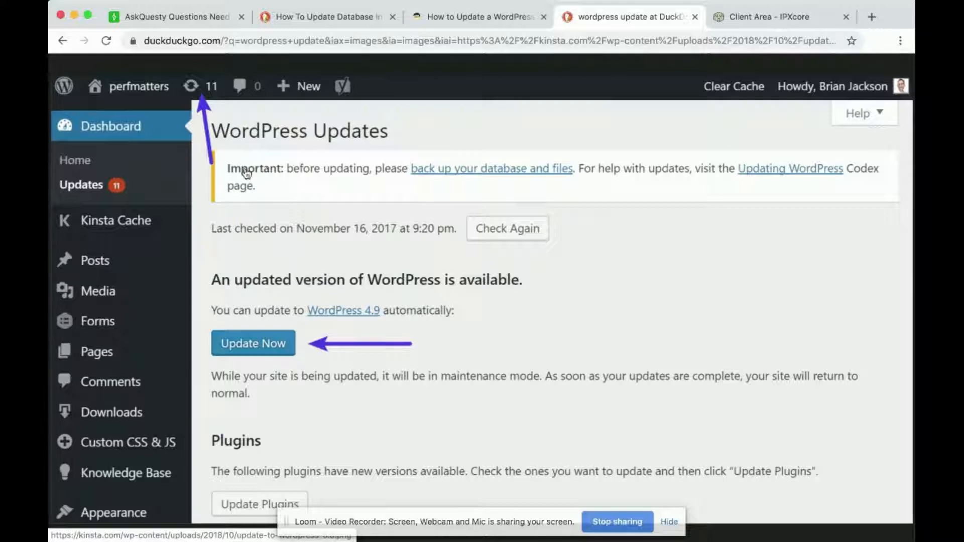
pyautogui.moveTo(705, 165)
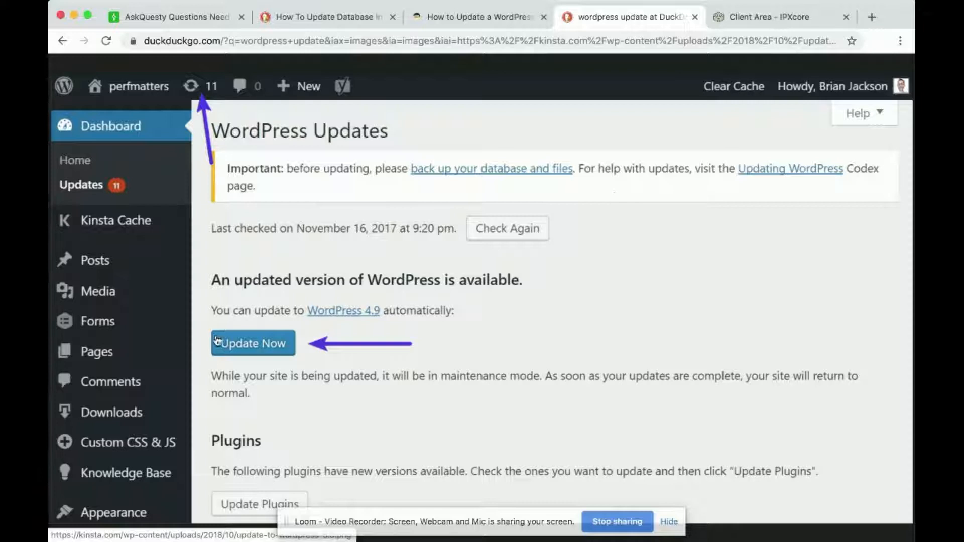
pyautogui.moveTo(325, 283)
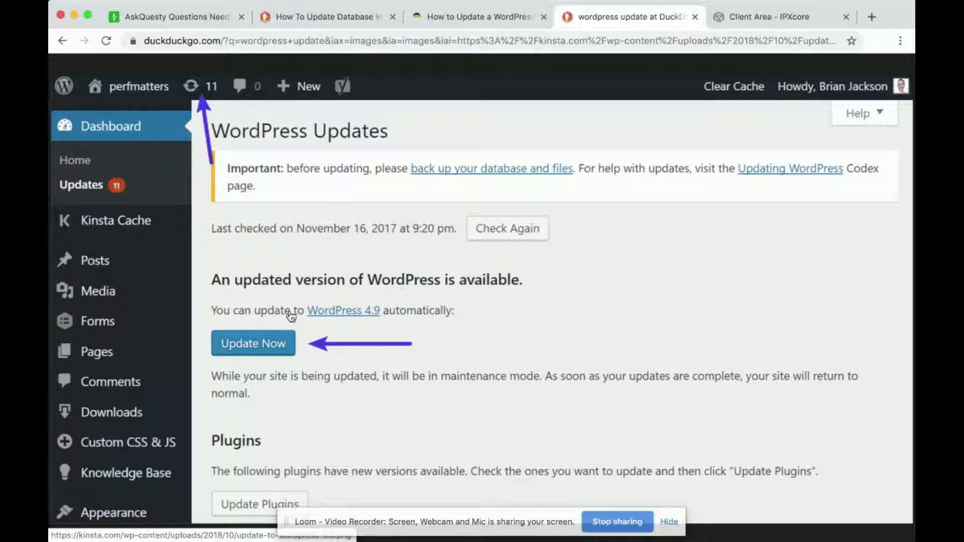
pyautogui.moveTo(437, 319)
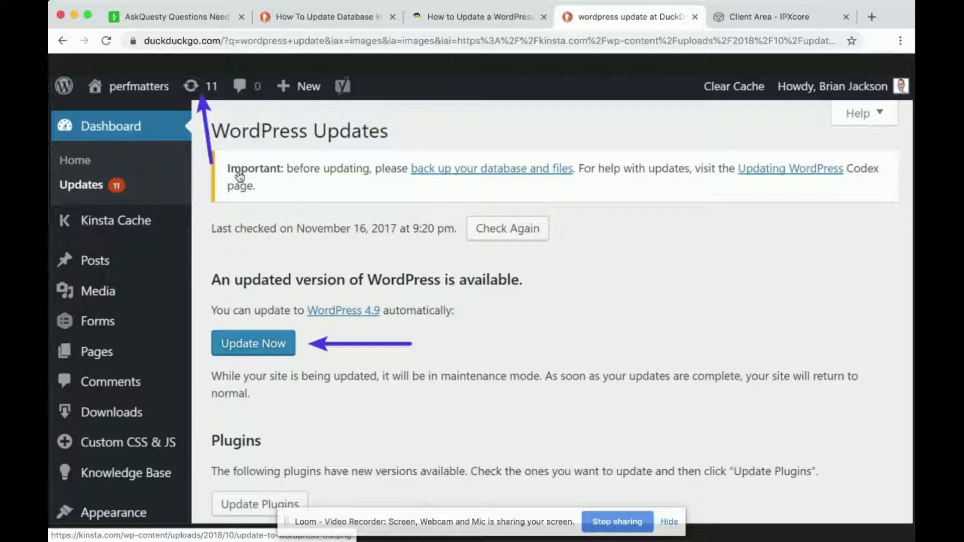
pyautogui.moveTo(365, 173)
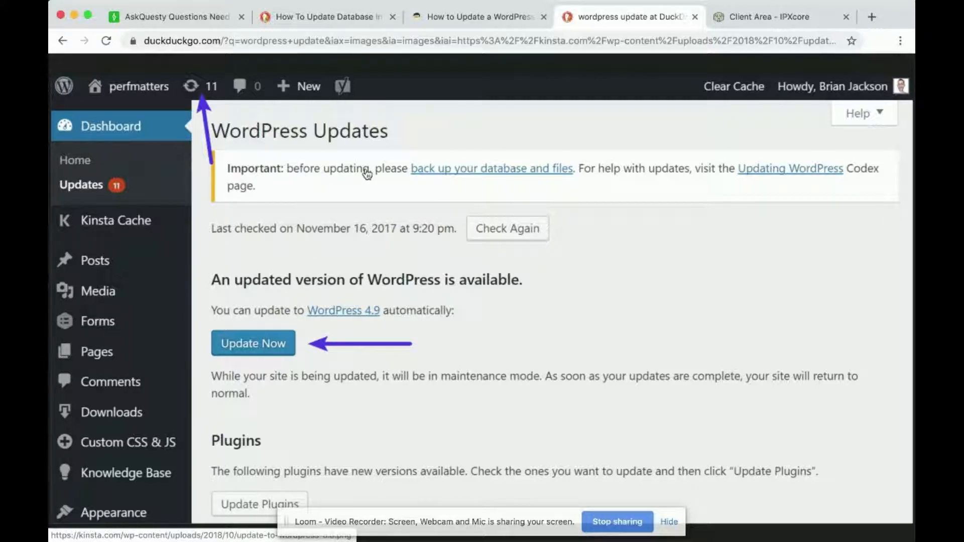
pyautogui.moveTo(532, 175)
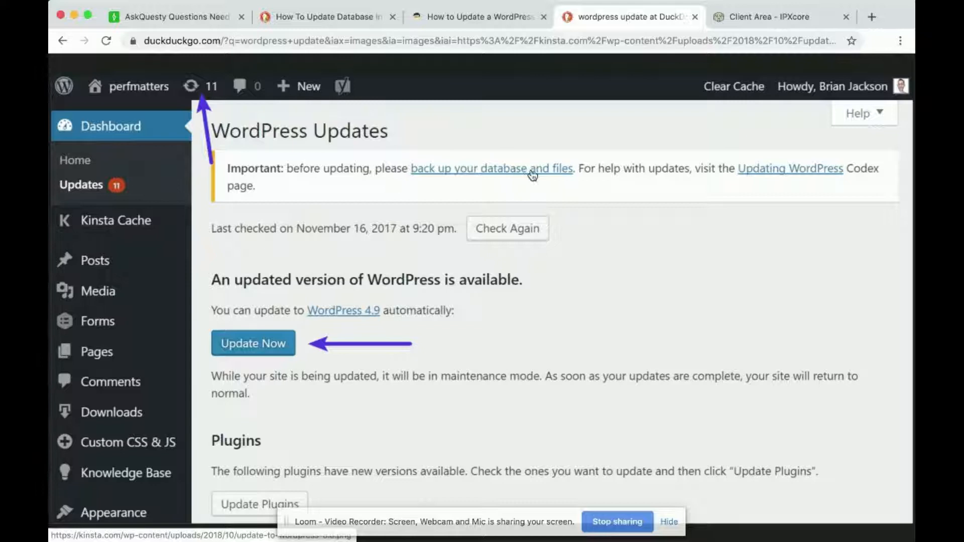
pyautogui.moveTo(341, 171)
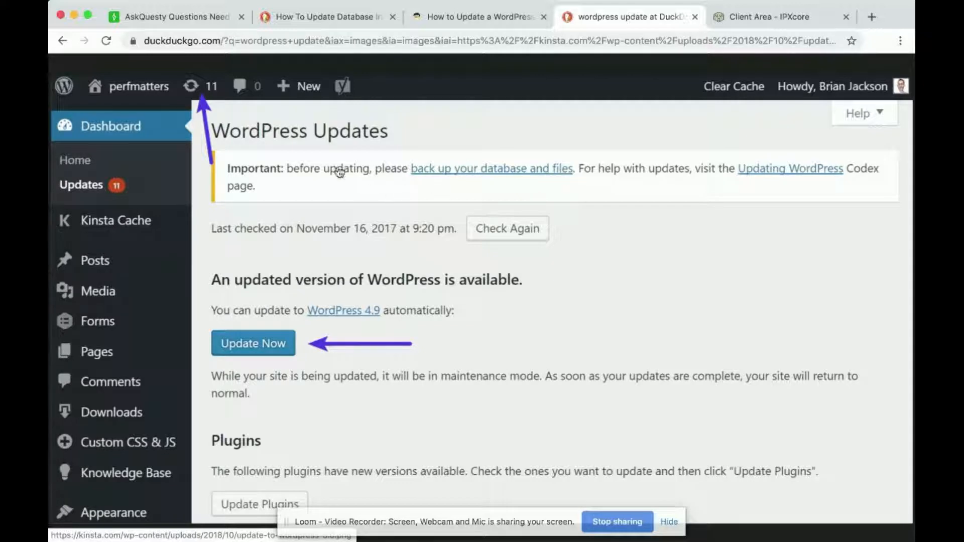
pyautogui.moveTo(484, 179)
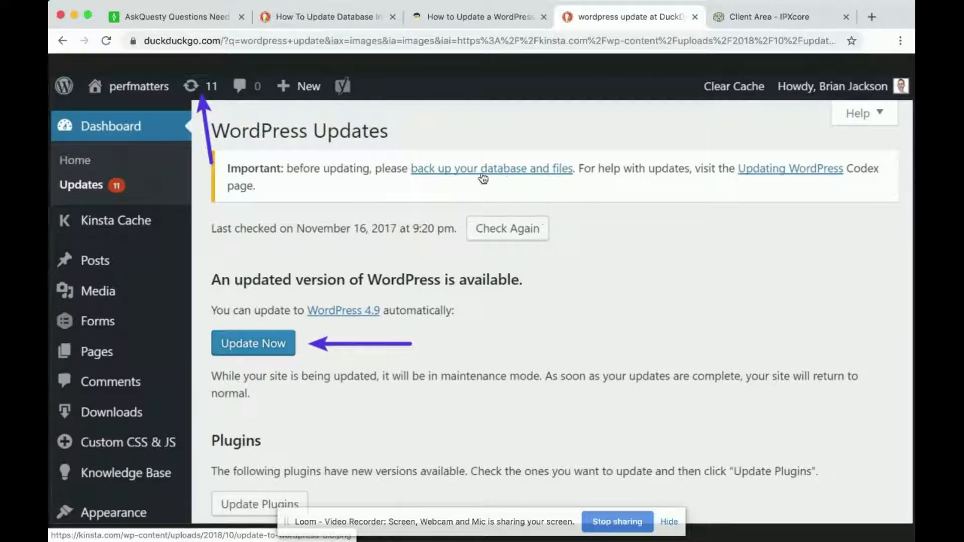
pyautogui.click(172, 17)
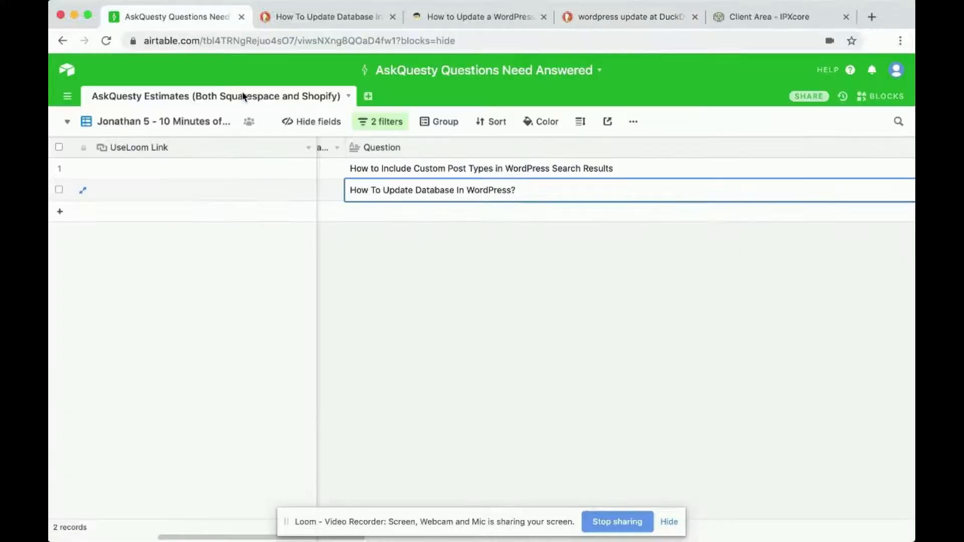
pyautogui.click(626, 17)
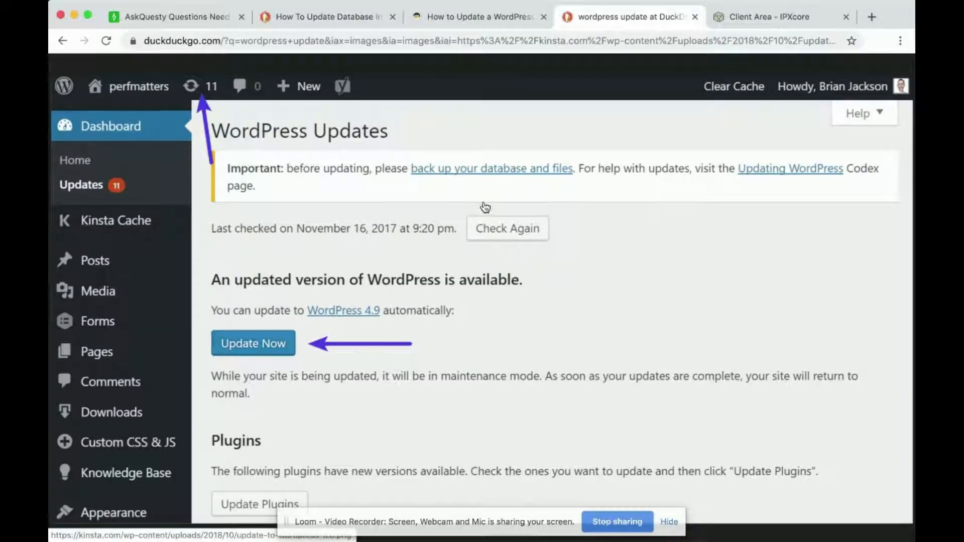
pyautogui.moveTo(513, 179)
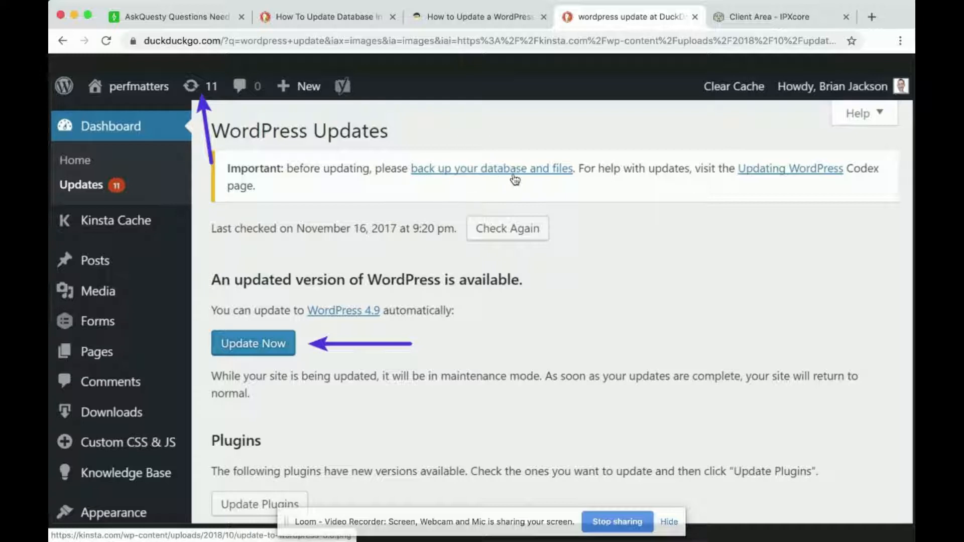
pyautogui.moveTo(586, 193)
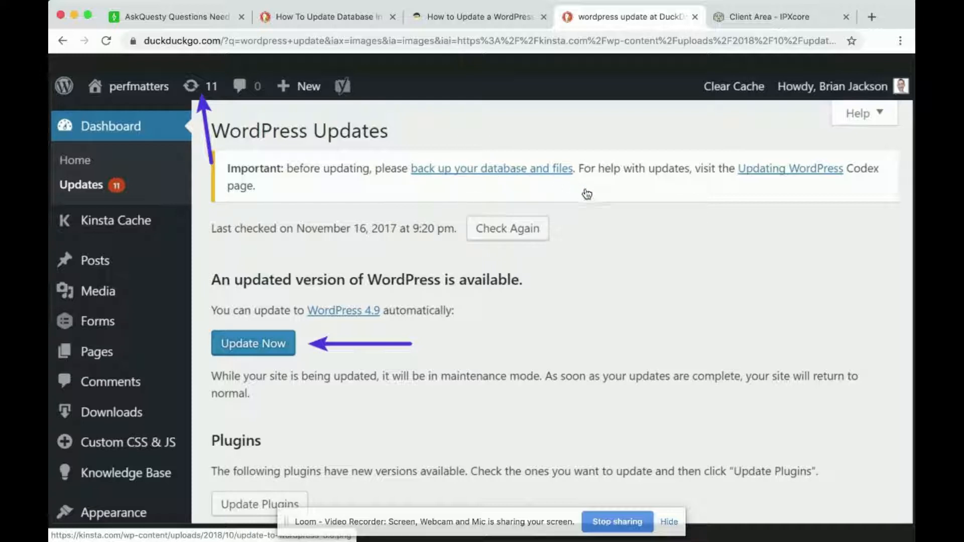
pyautogui.moveTo(589, 197)
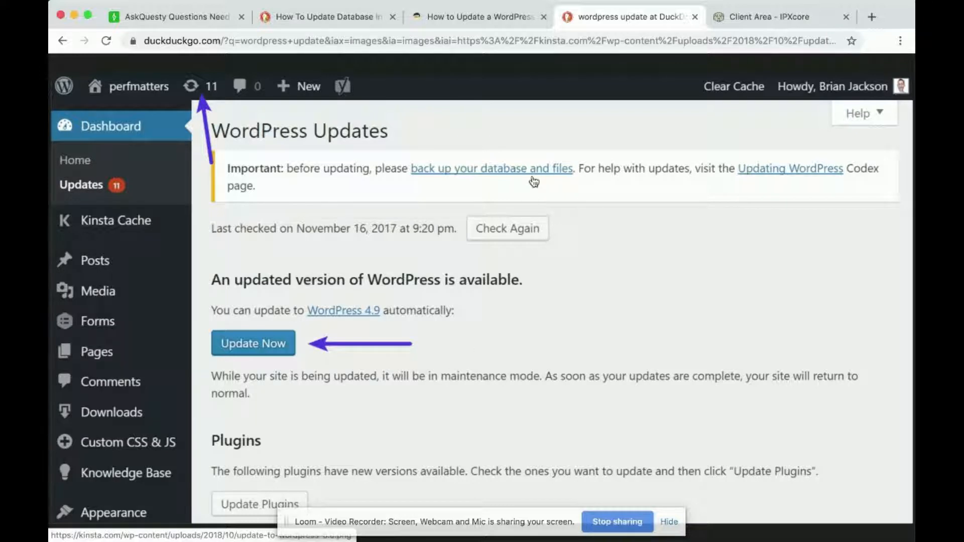
pyautogui.moveTo(431, 178)
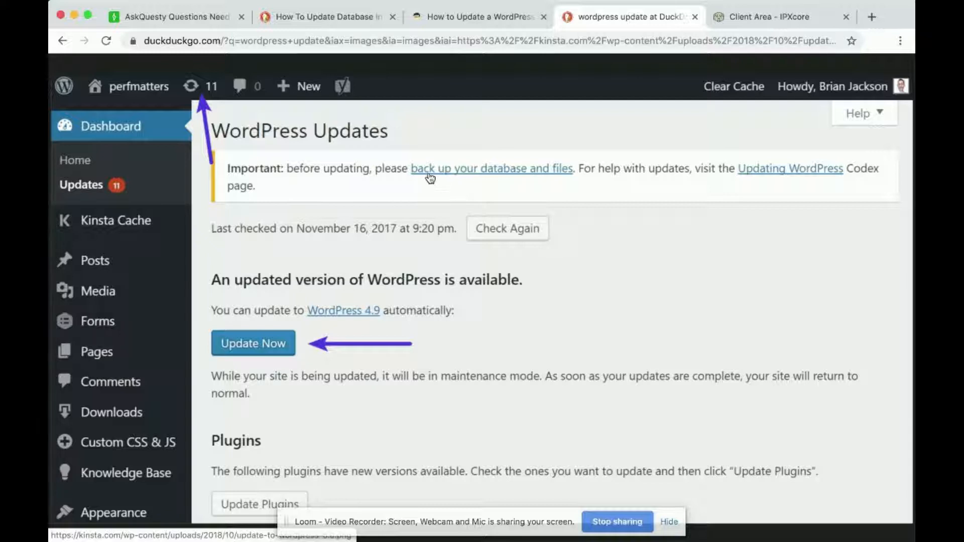
pyautogui.moveTo(576, 152)
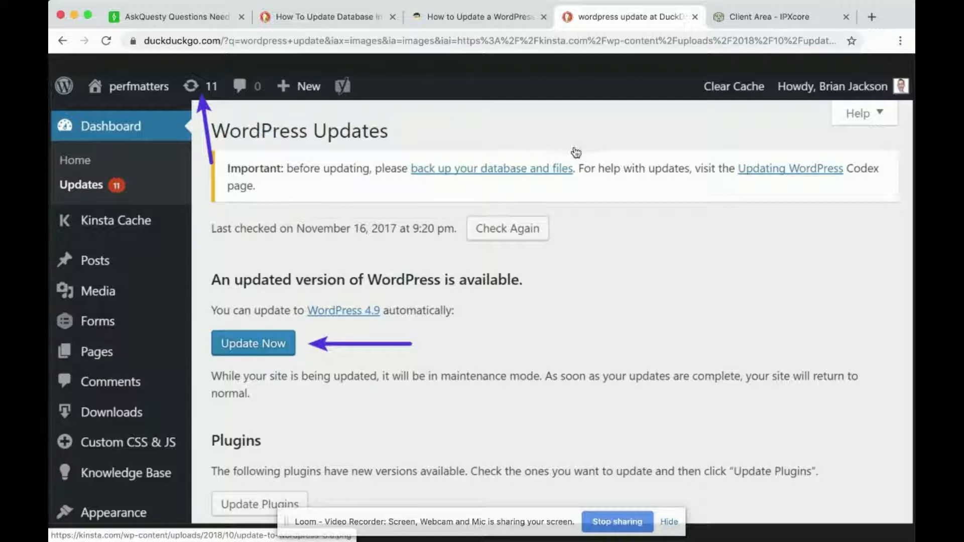
pyautogui.moveTo(590, 191)
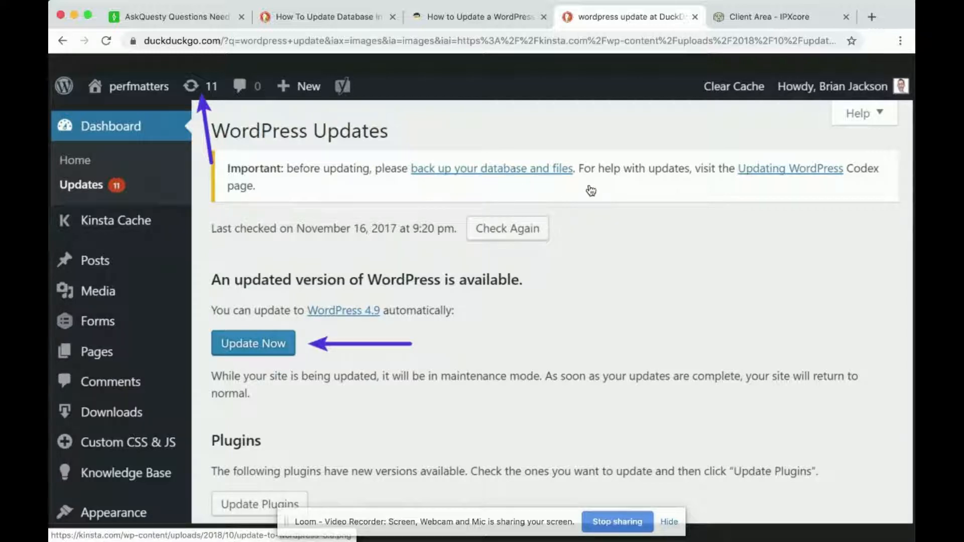
pyautogui.moveTo(442, 169)
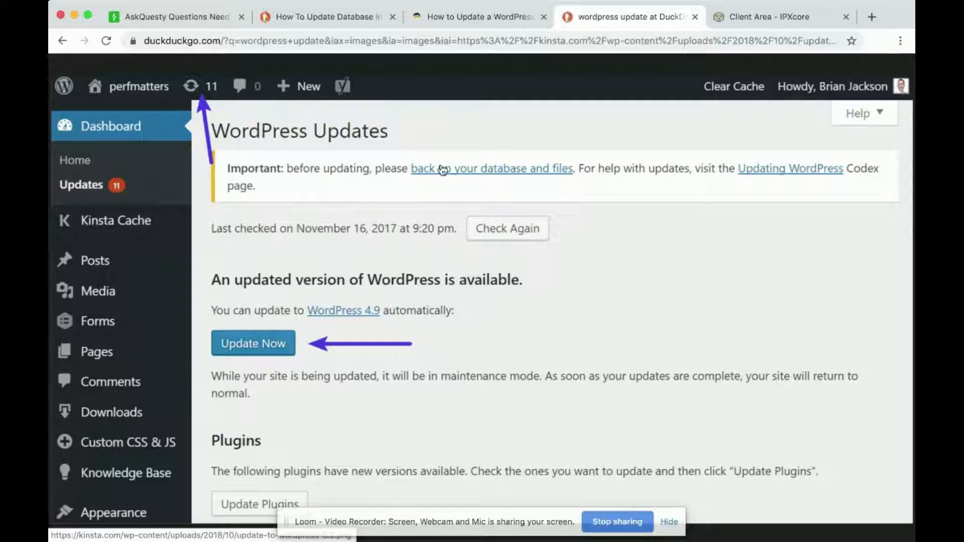
pyautogui.moveTo(461, 172)
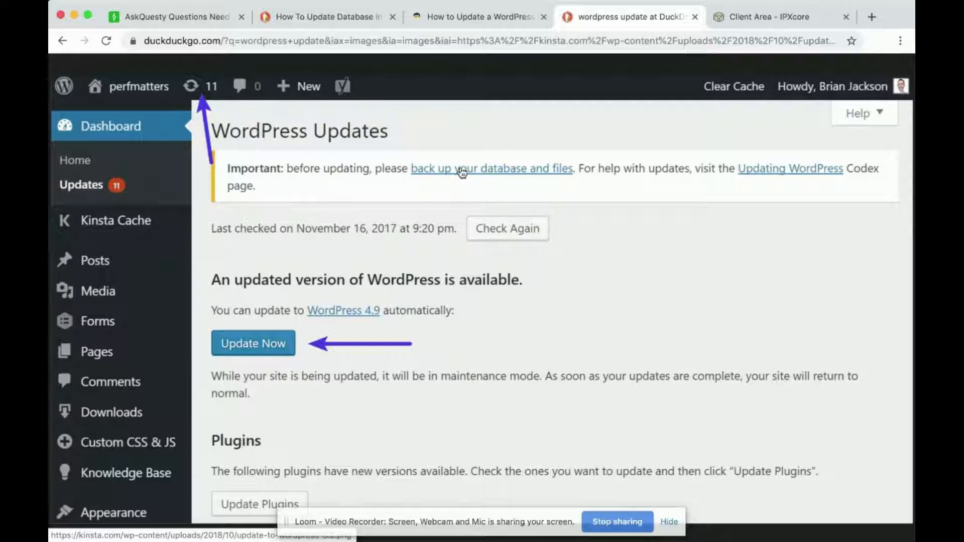
pyautogui.moveTo(434, 175)
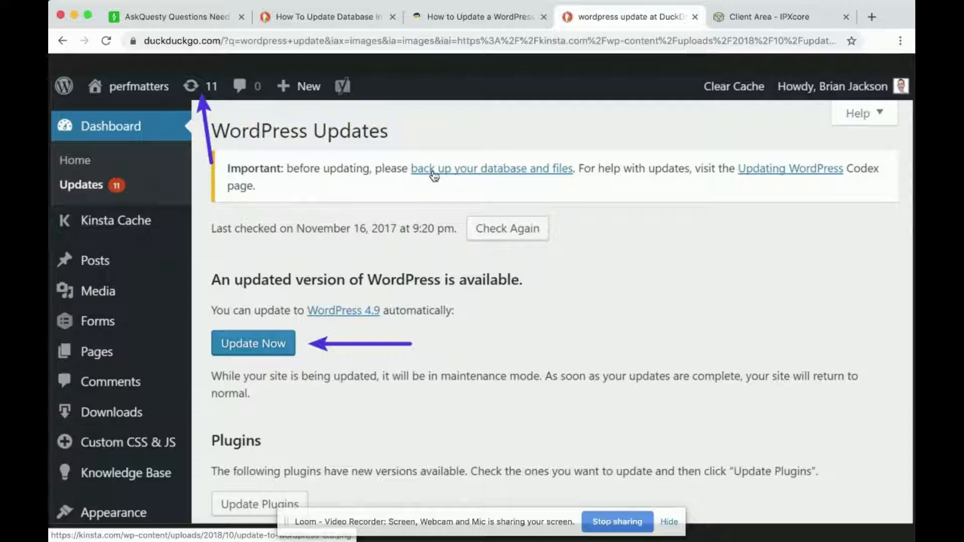
pyautogui.moveTo(545, 168)
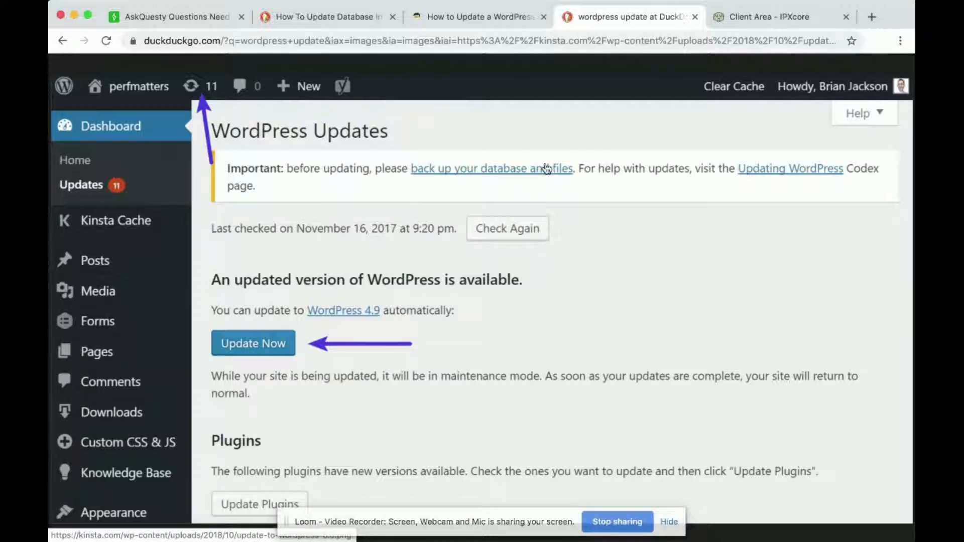
pyautogui.moveTo(514, 178)
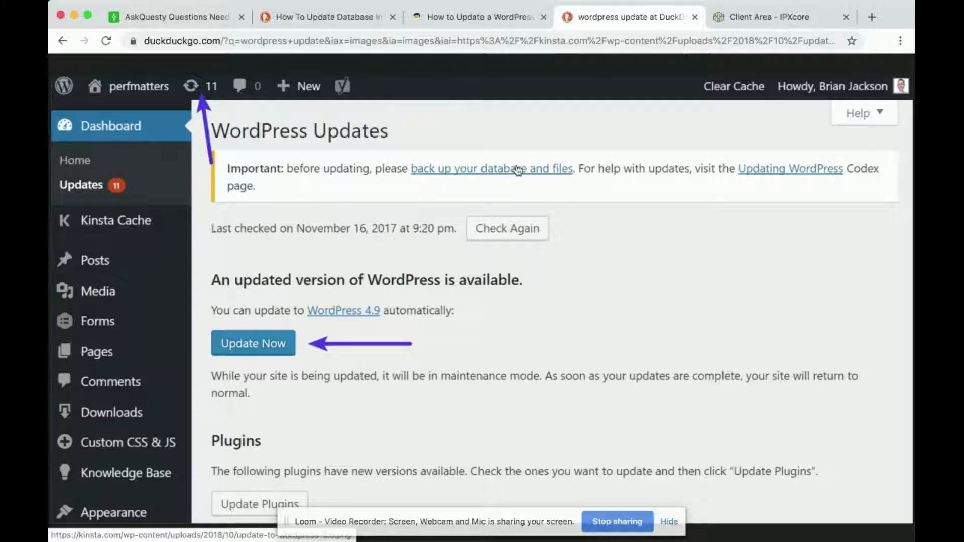
pyautogui.moveTo(526, 170)
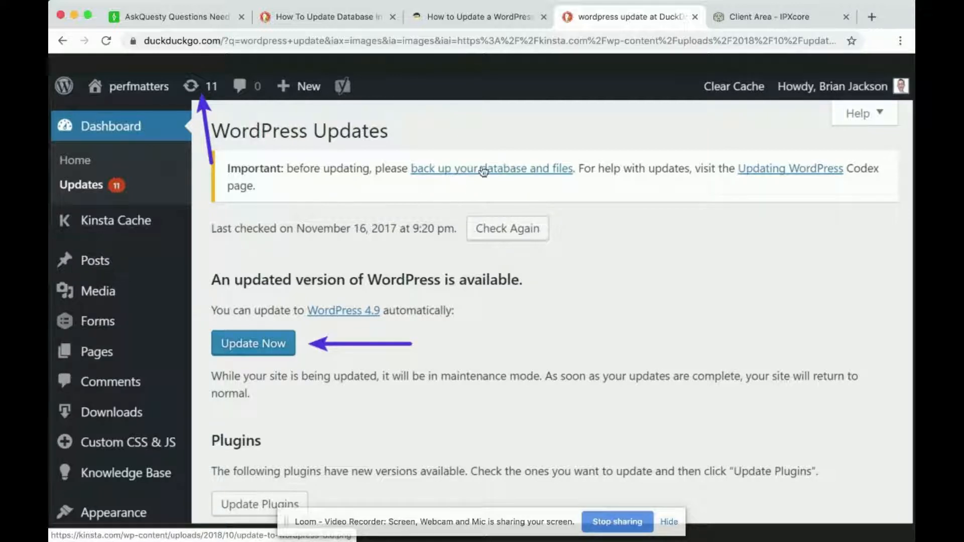
pyautogui.moveTo(554, 177)
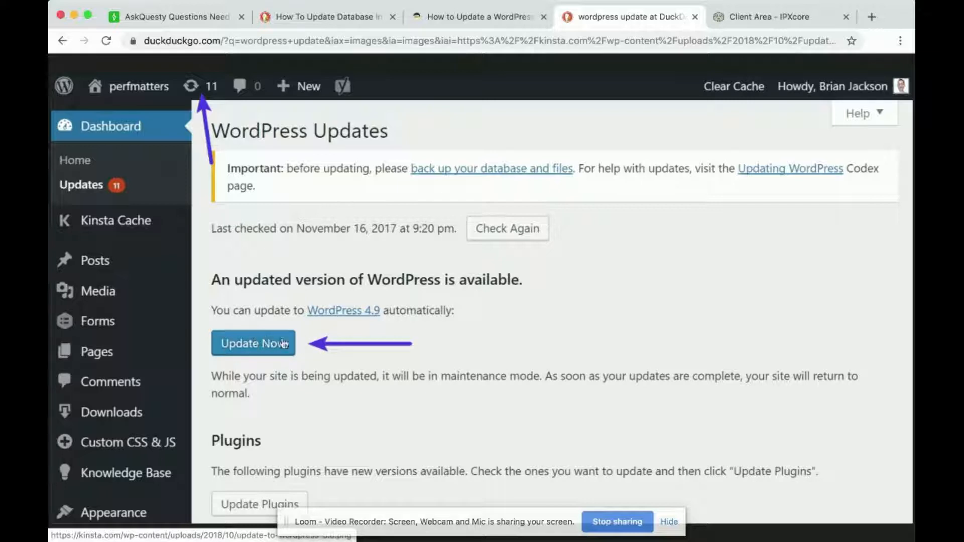
pyautogui.moveTo(473, 168)
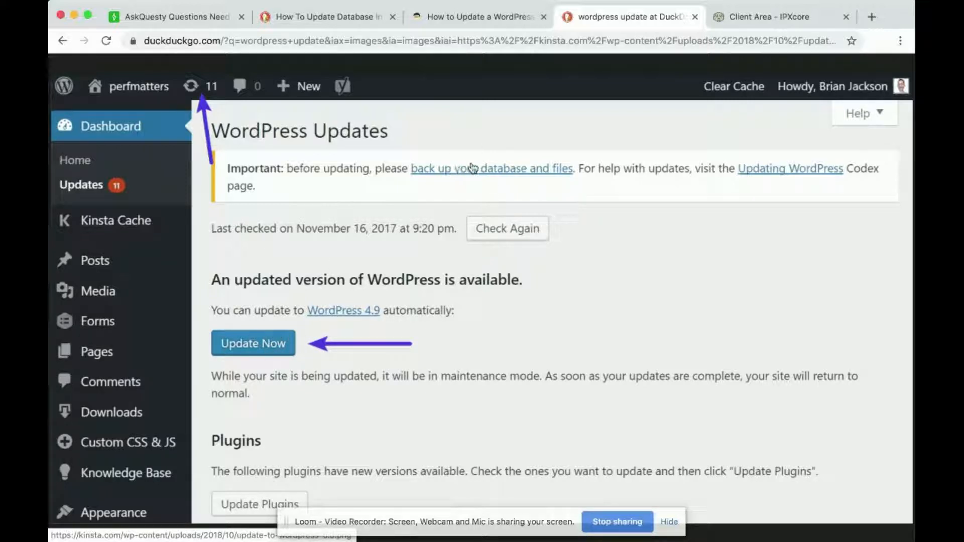
pyautogui.moveTo(733, 73)
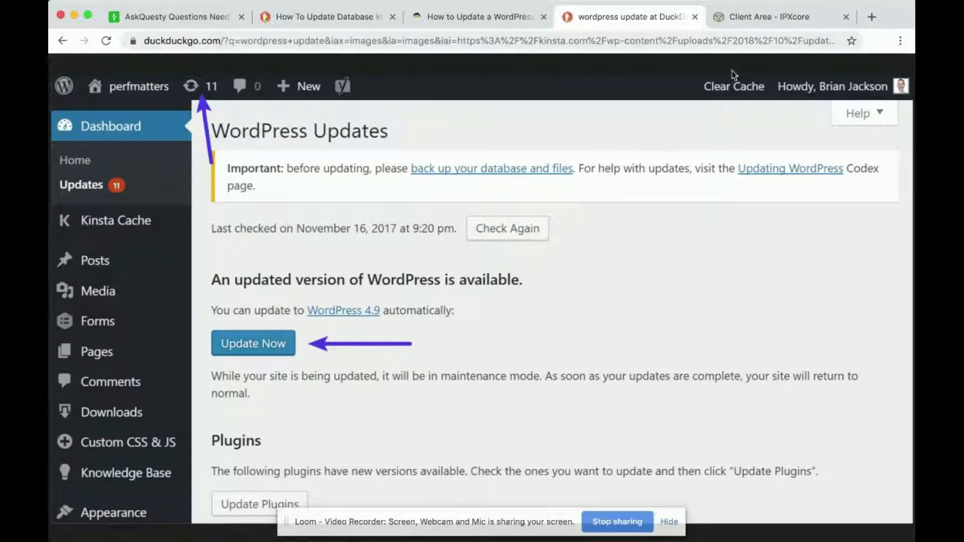
pyautogui.moveTo(465, 177)
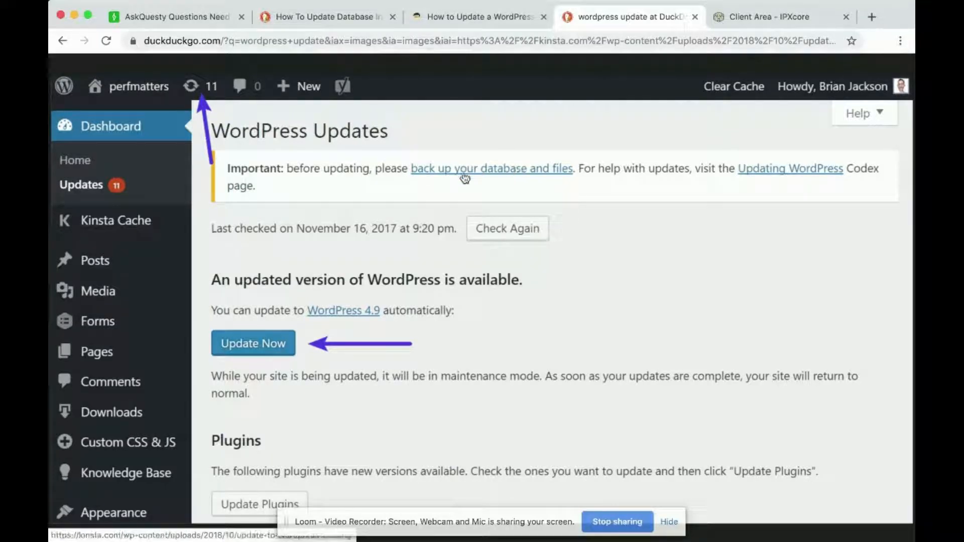
pyautogui.click(768, 17)
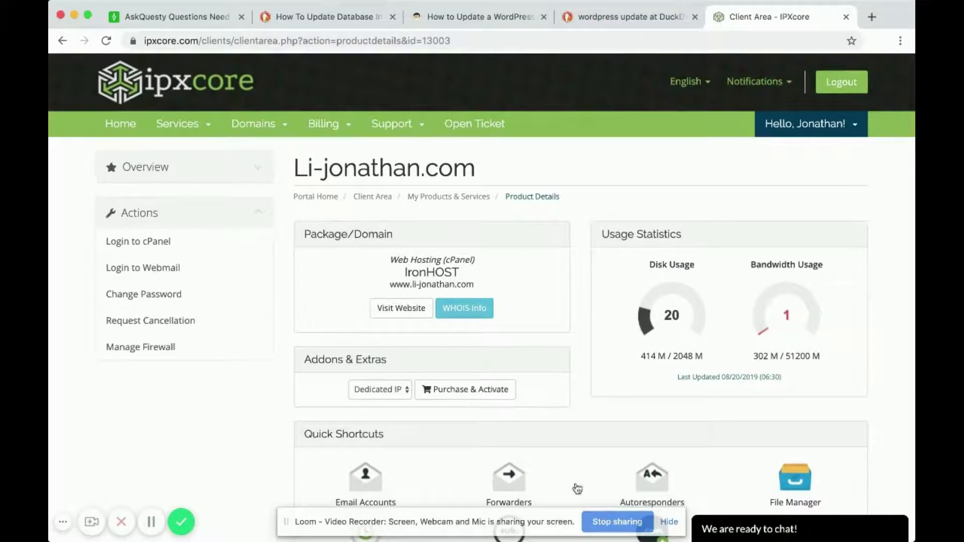
pyautogui.scroll(-3)
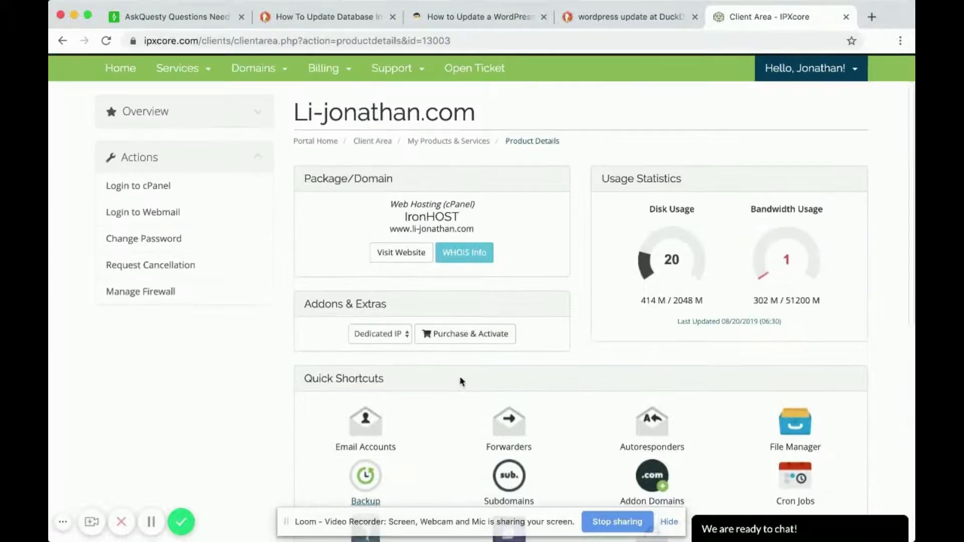
pyautogui.scroll(-3)
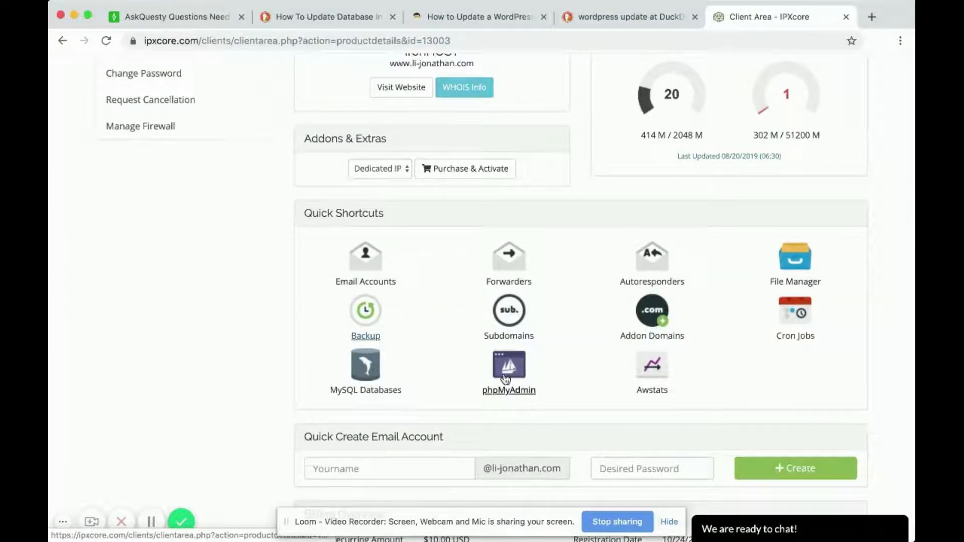
pyautogui.click(509, 369)
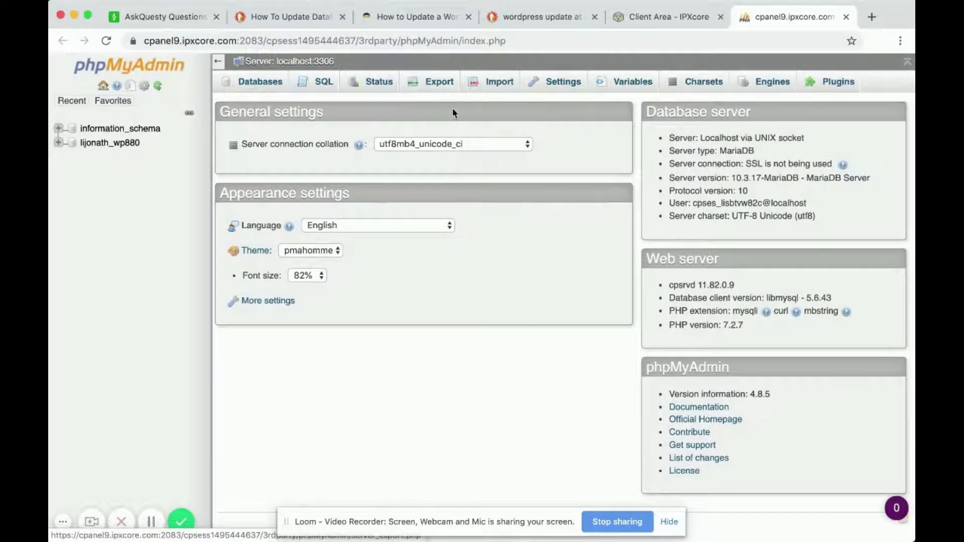
# - Show phpMyAdmin's server Export page with Quick method and SQL format preset
pyautogui.click(439, 81)
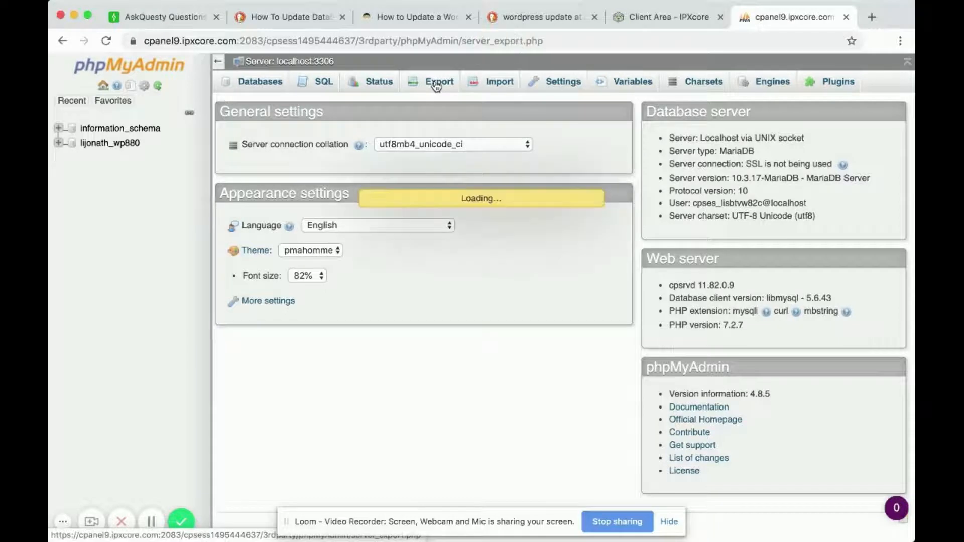
pyautogui.click(439, 81)
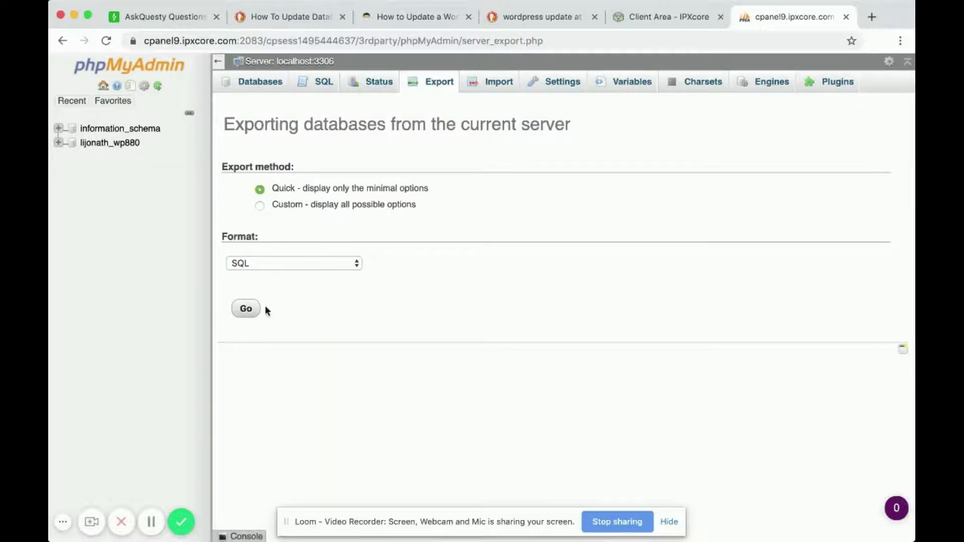
pyautogui.moveTo(291, 314)
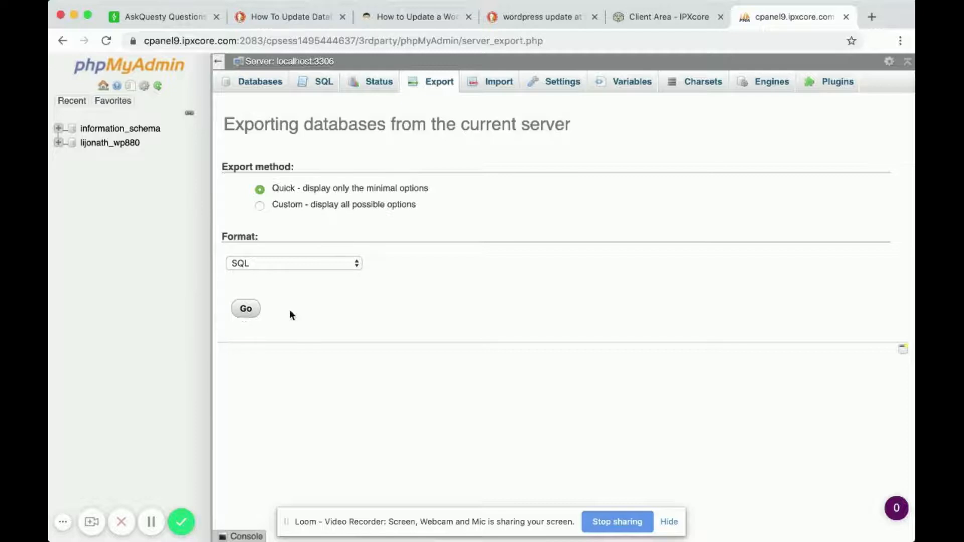
pyautogui.moveTo(464, 369)
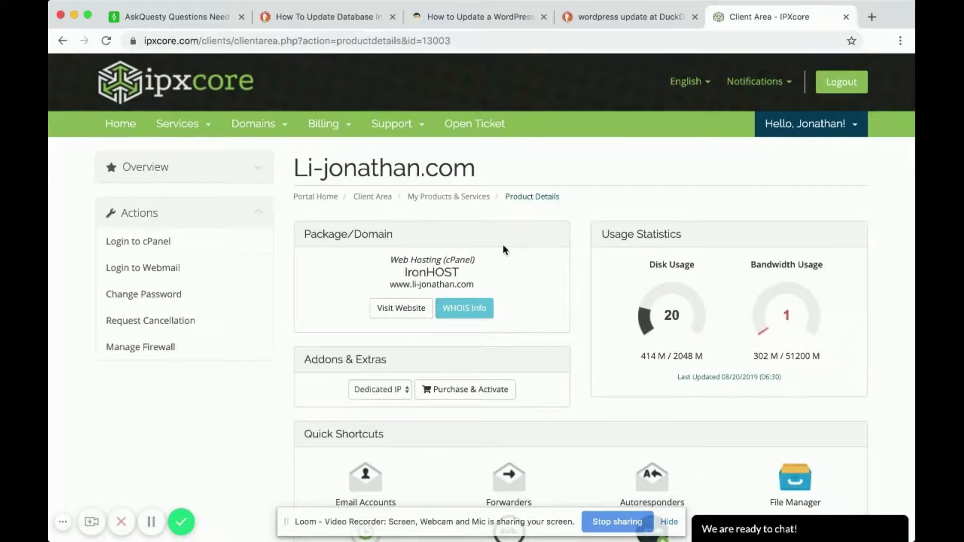
# - From the Client Area's Quick Shortcuts, launch the cPanel Backup tool
pyautogui.scroll(-3)
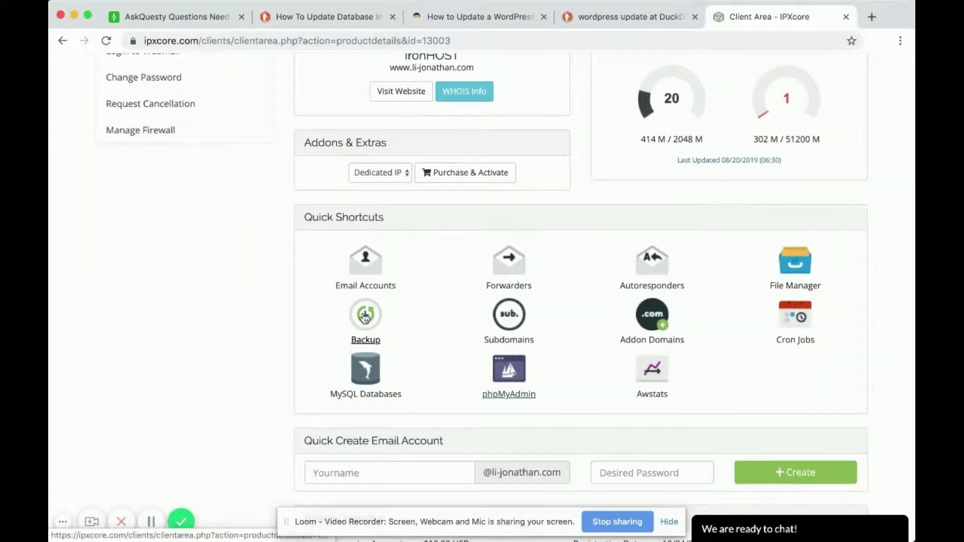
pyautogui.click(366, 315)
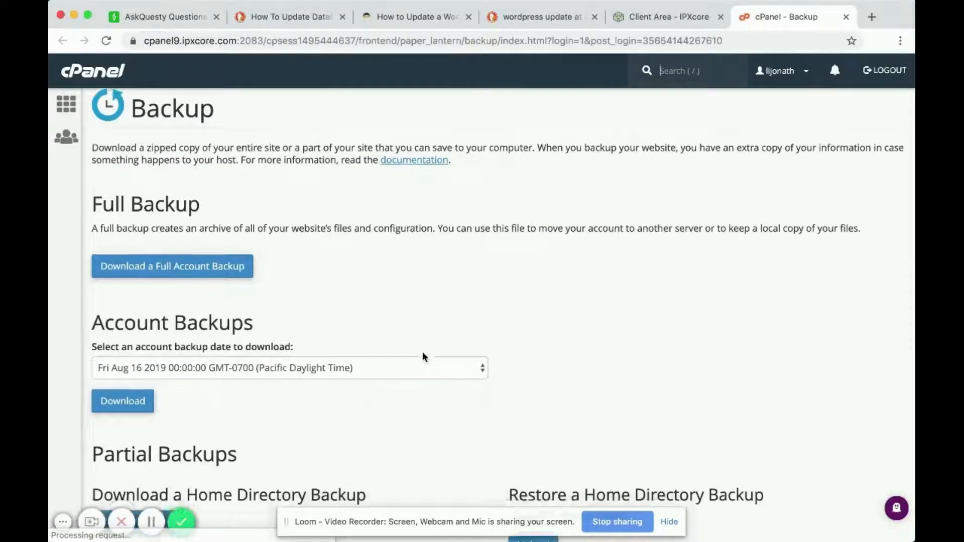
# - Review cPanel's full backup and Download a MySQL Database Backup options
pyautogui.scroll(-3)
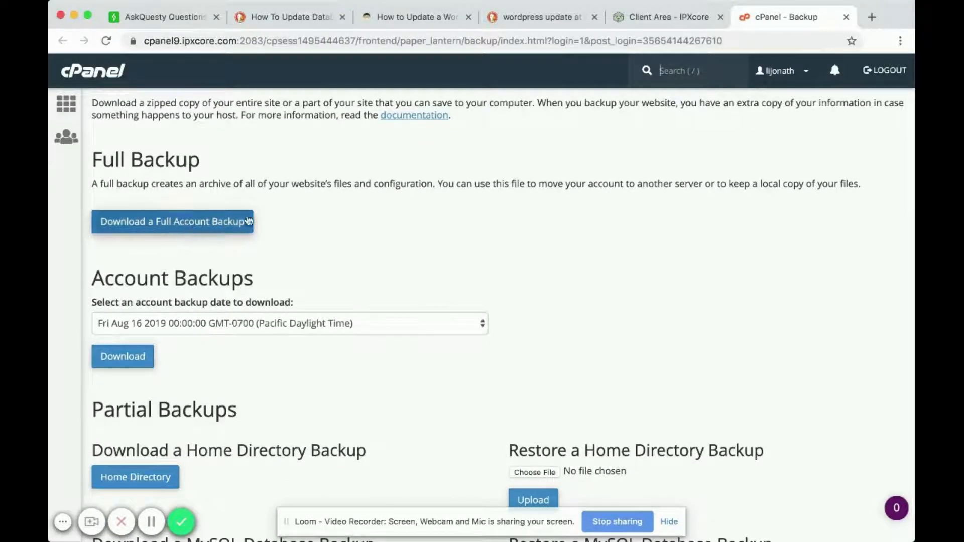
pyautogui.scroll(-3)
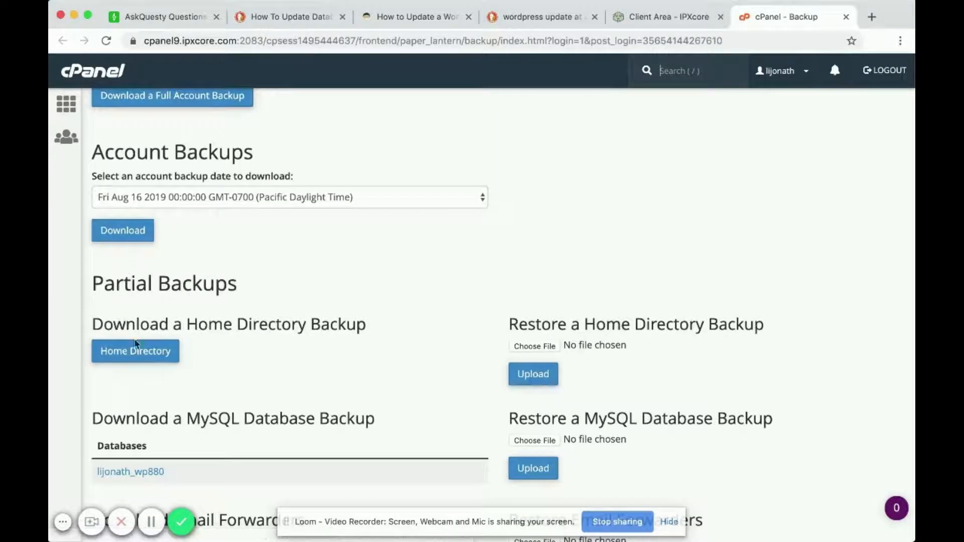
pyautogui.scroll(-3)
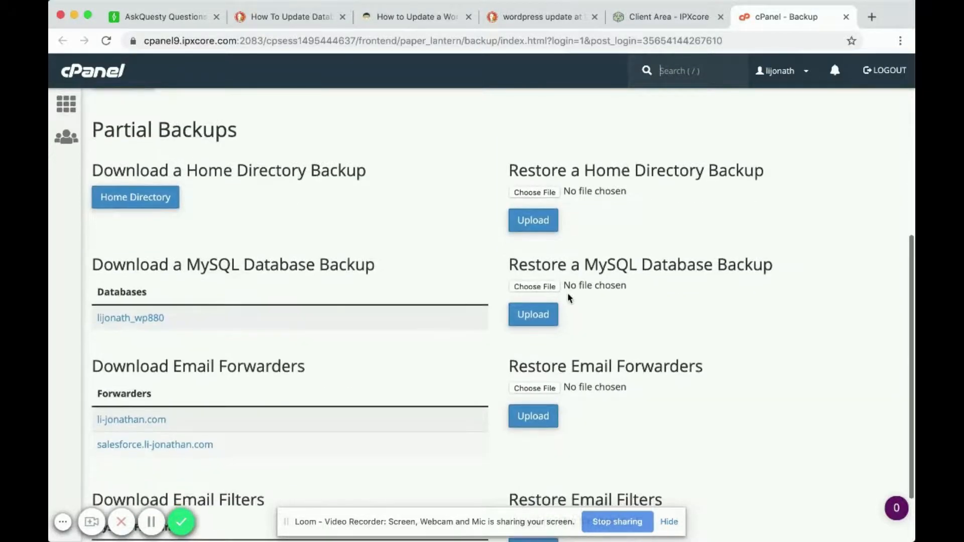
pyautogui.scroll(-3)
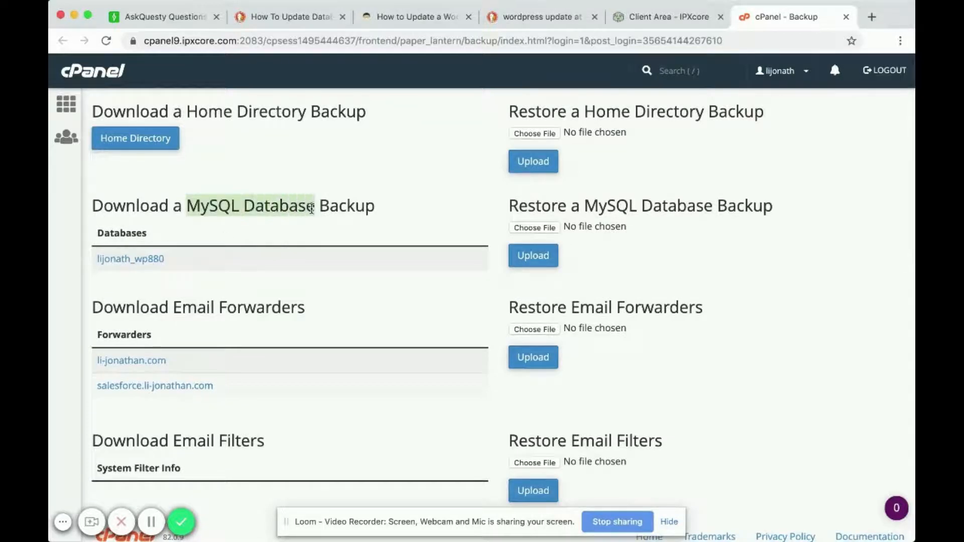
pyautogui.scroll(-3)
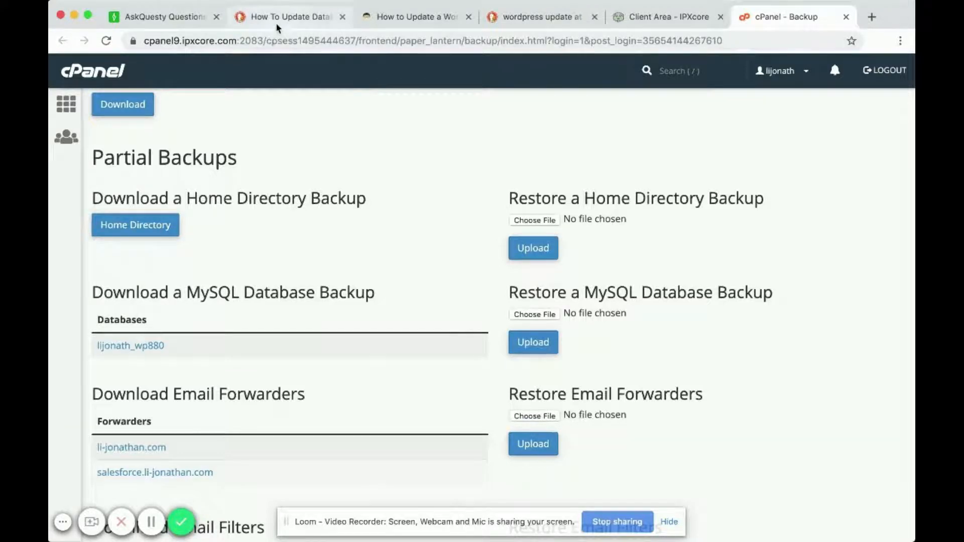
# - Glance at the WordPress Updates screenshot and backup page, then return to the AskQuesty questions base
pyautogui.click(541, 17)
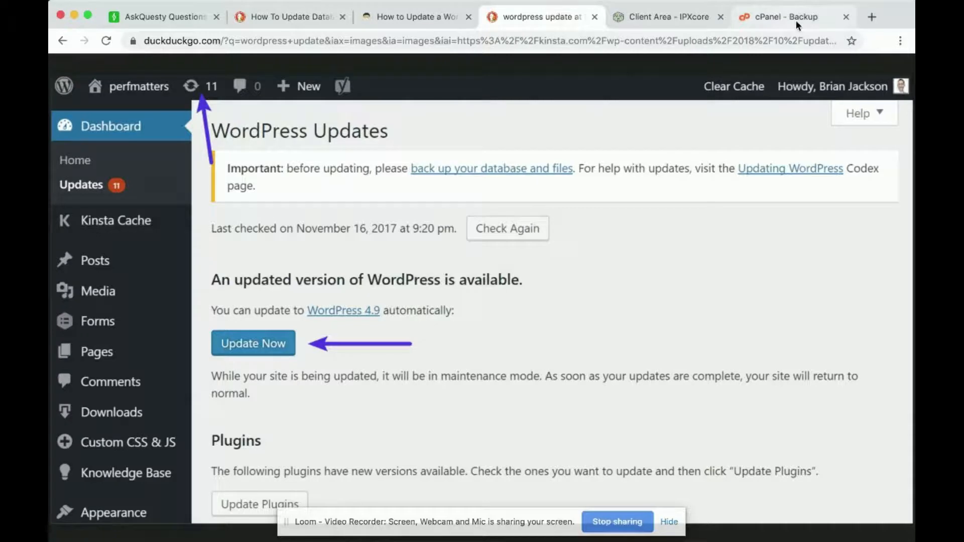
pyautogui.click(793, 17)
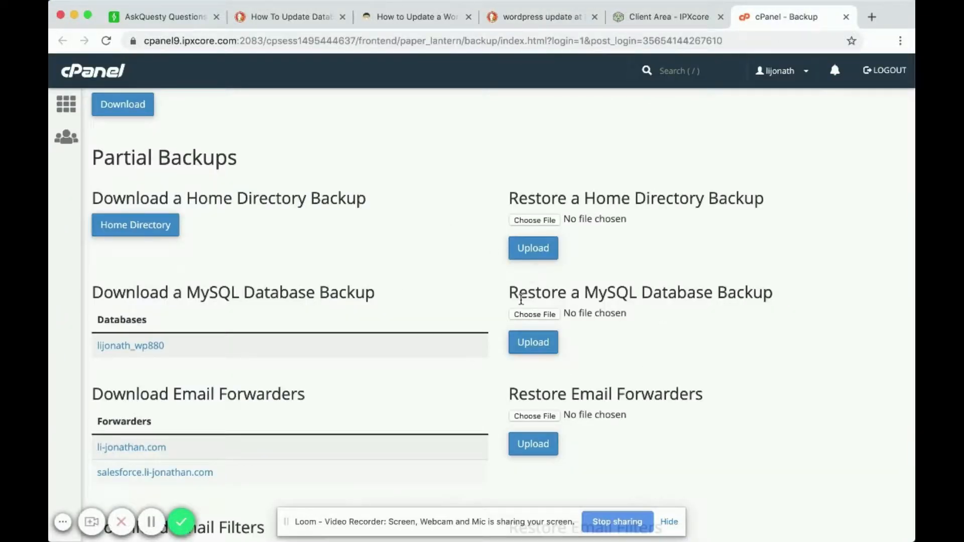
pyautogui.doubleClick(639, 292)
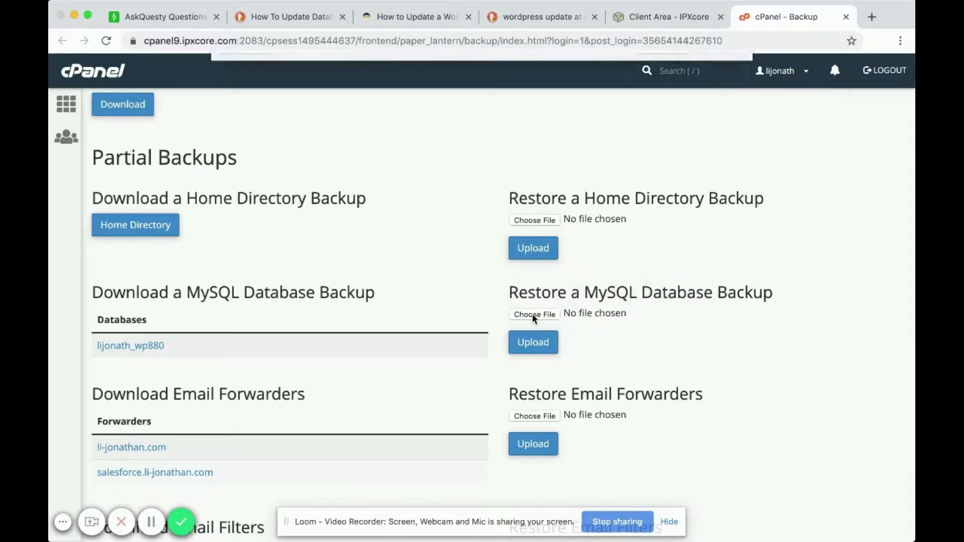
pyautogui.moveTo(657, 342)
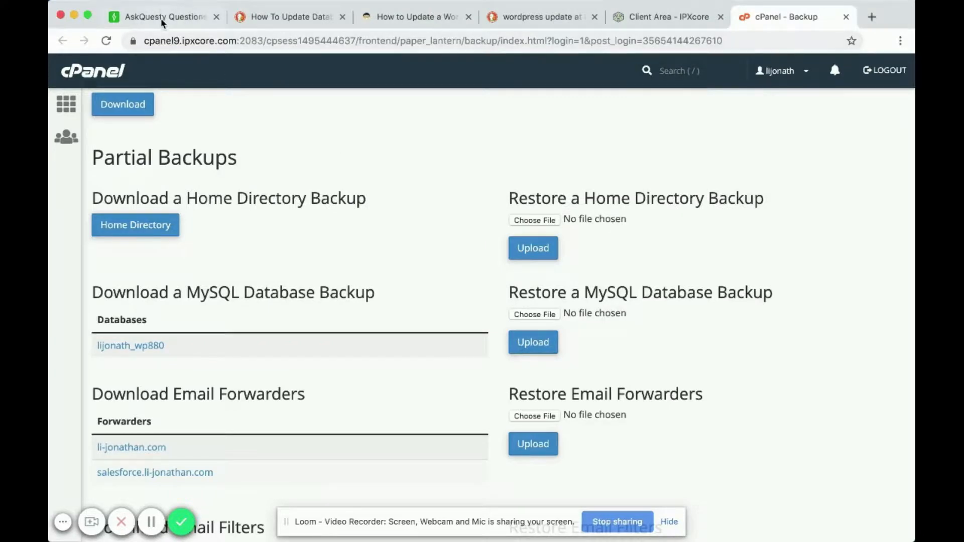
pyautogui.click(163, 17)
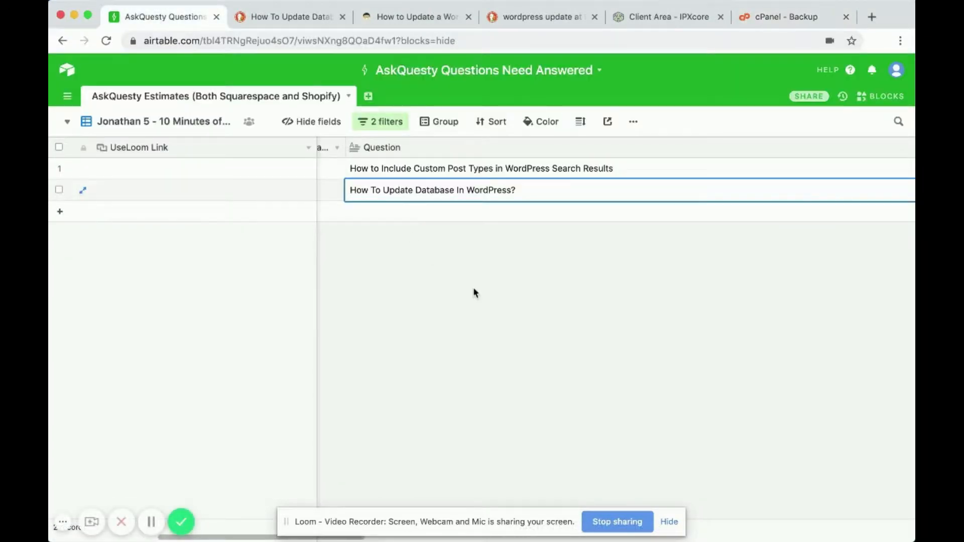